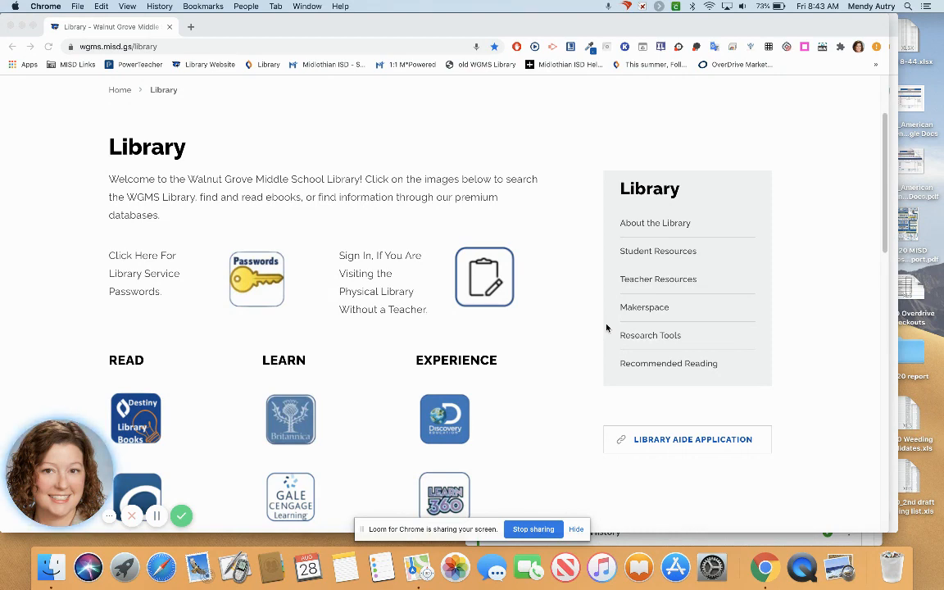
- Reach the Soundzabound site from the library page and bring up its sign-in form
{"action": "scroll", "scroll_direction": "down", "scroll_amount": 3}
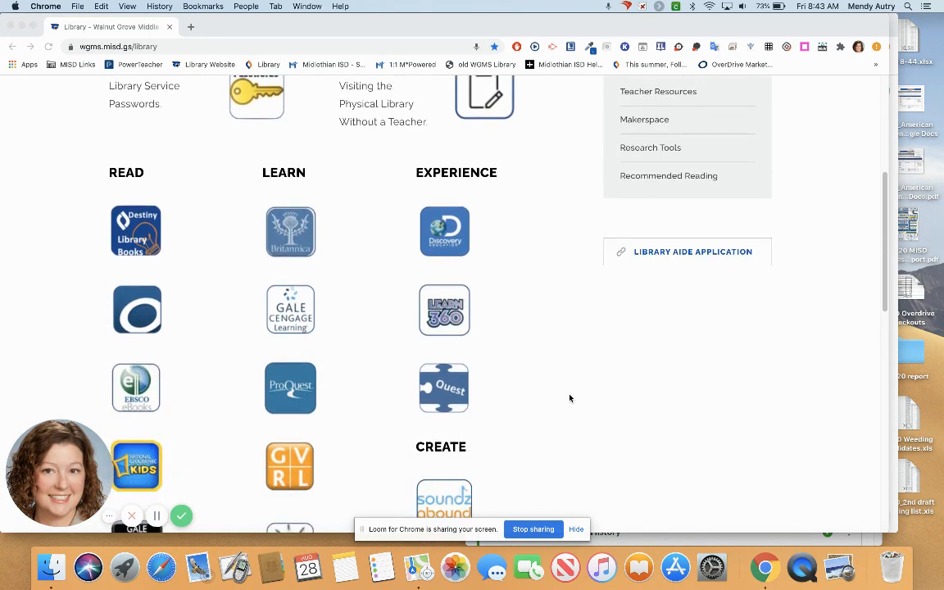
{"action": "scroll", "scroll_direction": "down", "scroll_amount": 3}
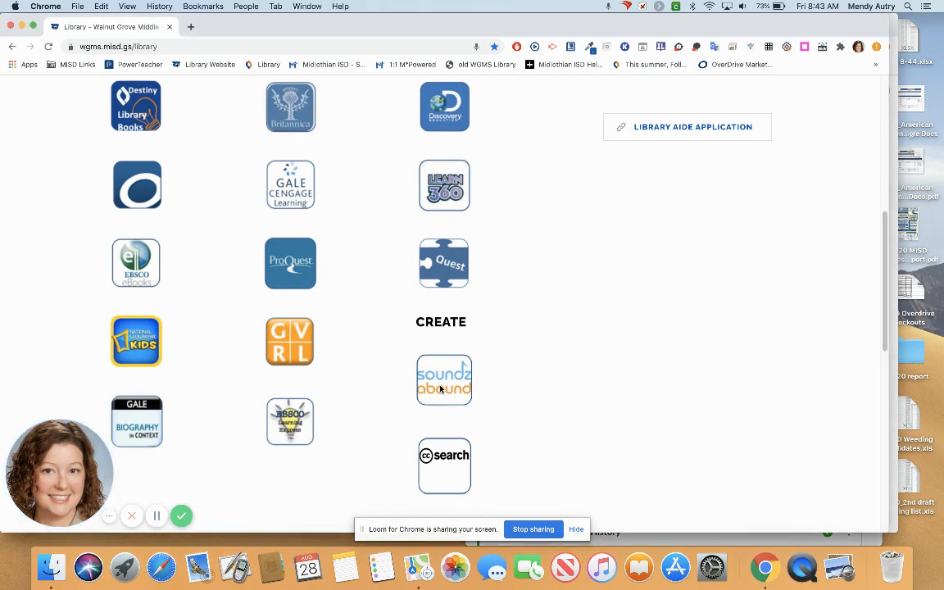
{"action": "left_click", "coordinate": [444, 380]}
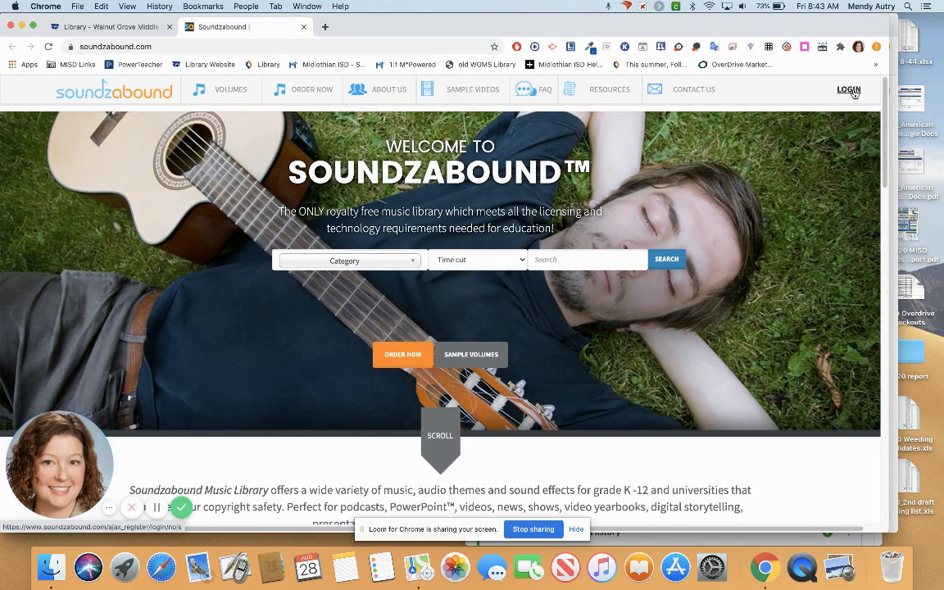
{"action": "left_click", "coordinate": [849, 88]}
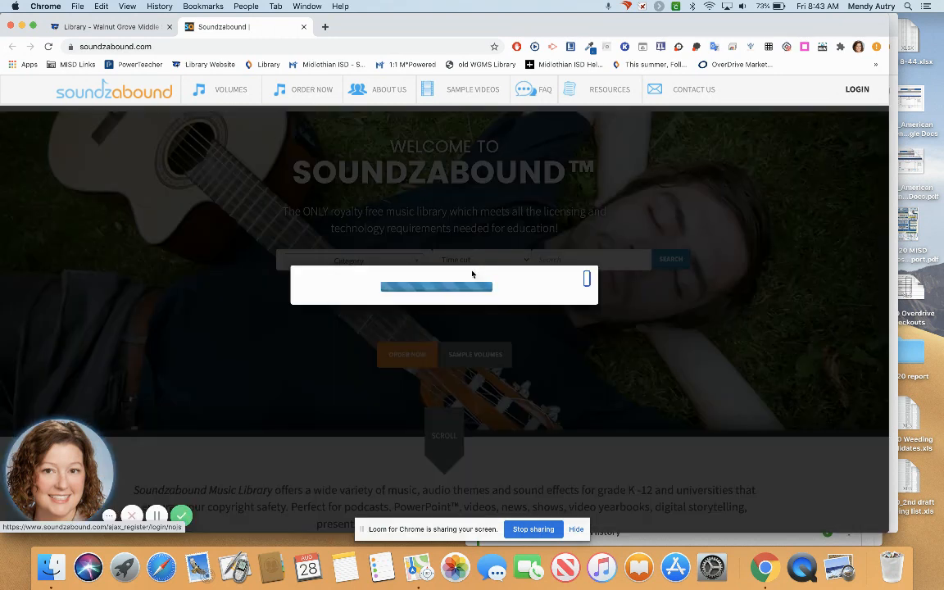
- Sign in to the district account with username 'midlothian' so the music volumes list
{"action": "left_click", "coordinate": [428, 303]}
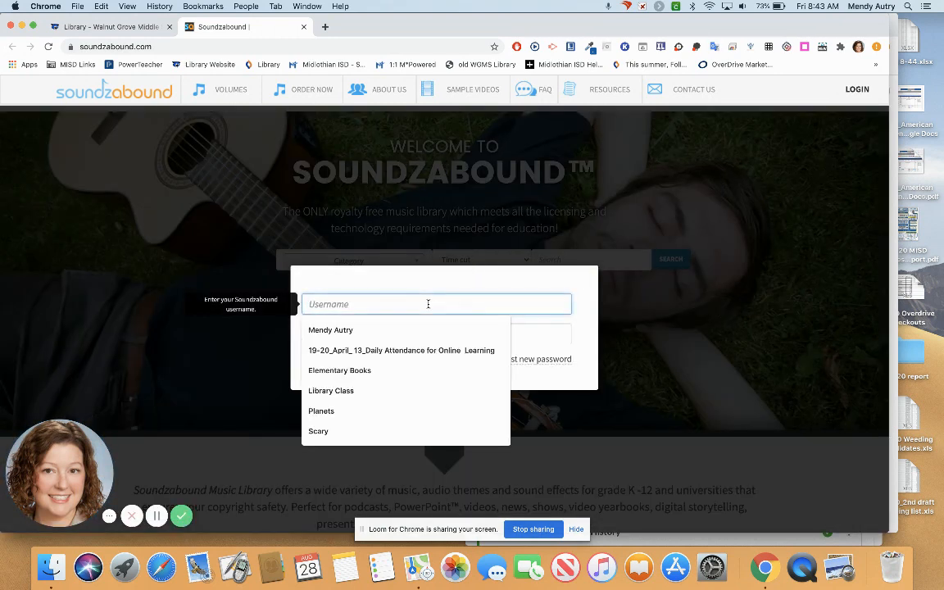
{"action": "type", "text": "midlothian"}
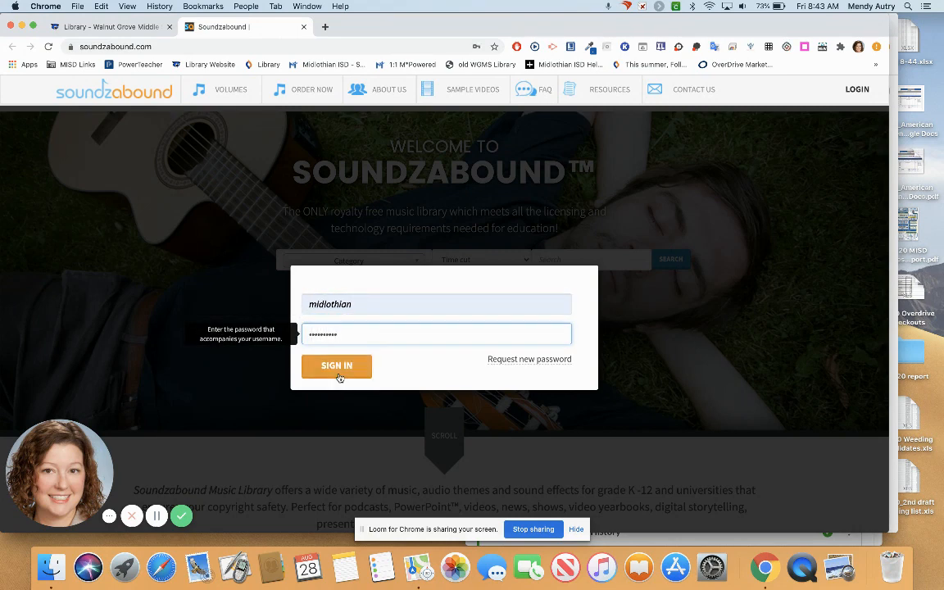
{"action": "left_click", "coordinate": [338, 366]}
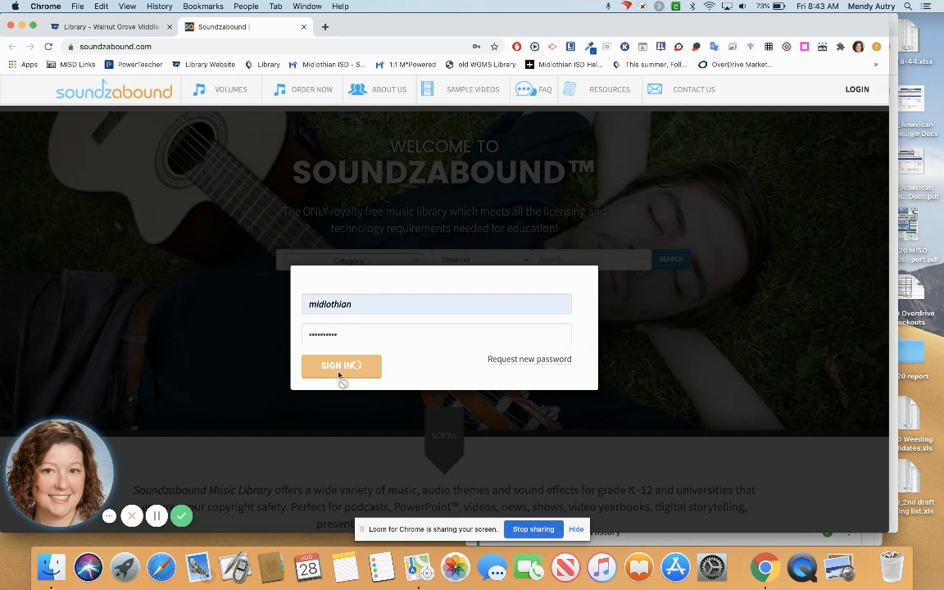
{"action": "left_click", "coordinate": [341, 365]}
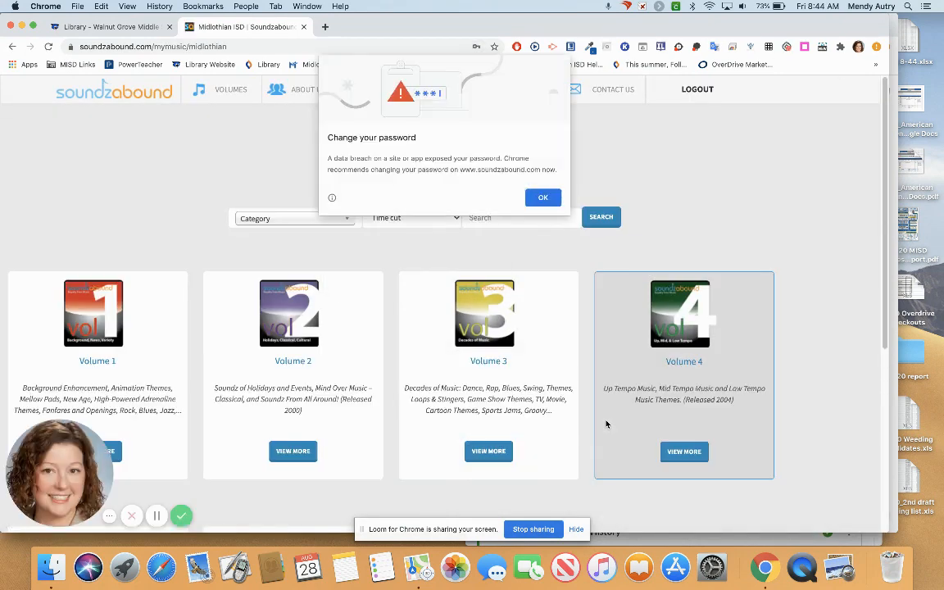
- Dismiss the password warning and choose the Dance category
{"action": "left_click", "coordinate": [542, 196]}
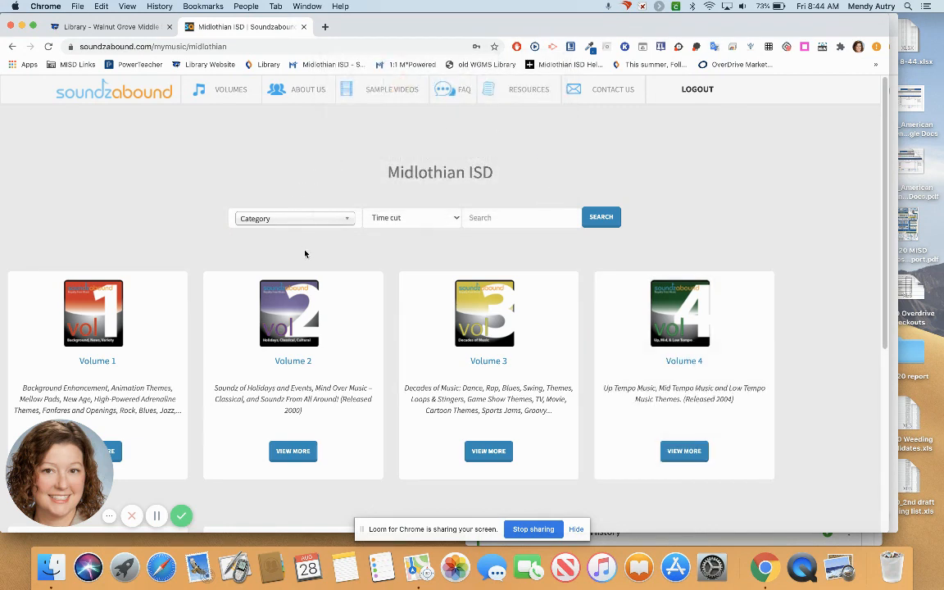
{"action": "left_click", "coordinate": [293, 218]}
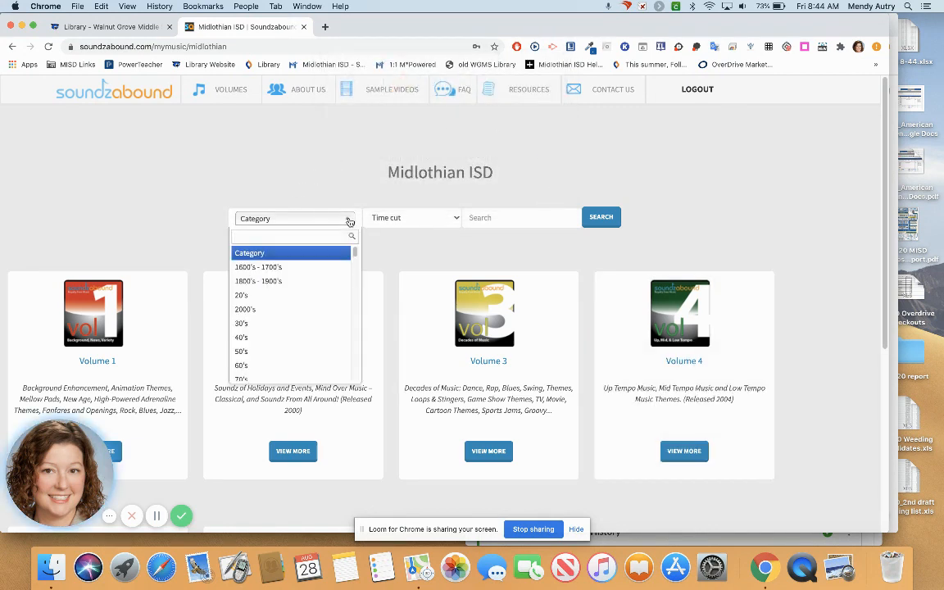
{"action": "scroll", "scroll_direction": "down", "scroll_amount": 3}
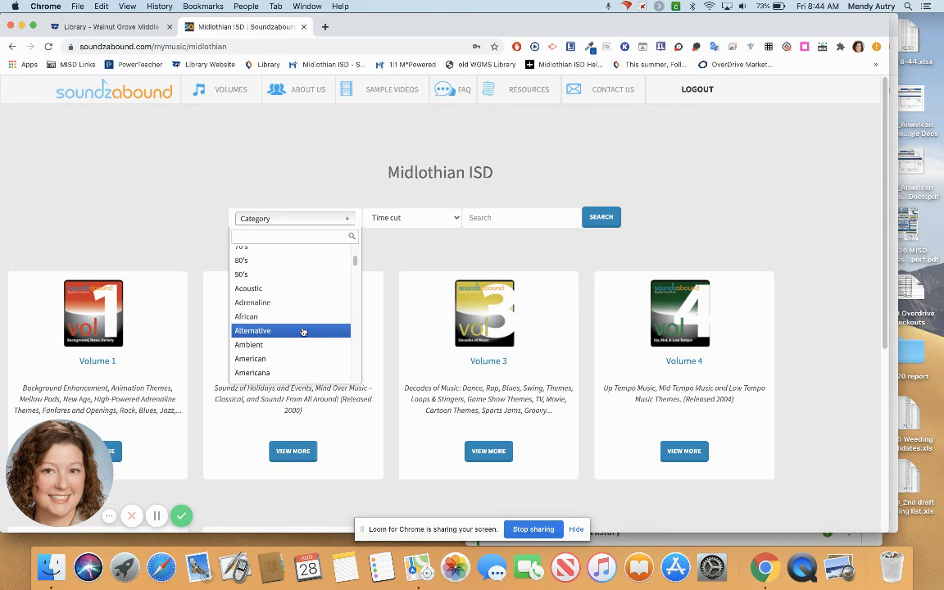
{"action": "scroll", "scroll_direction": "down", "scroll_amount": 3}
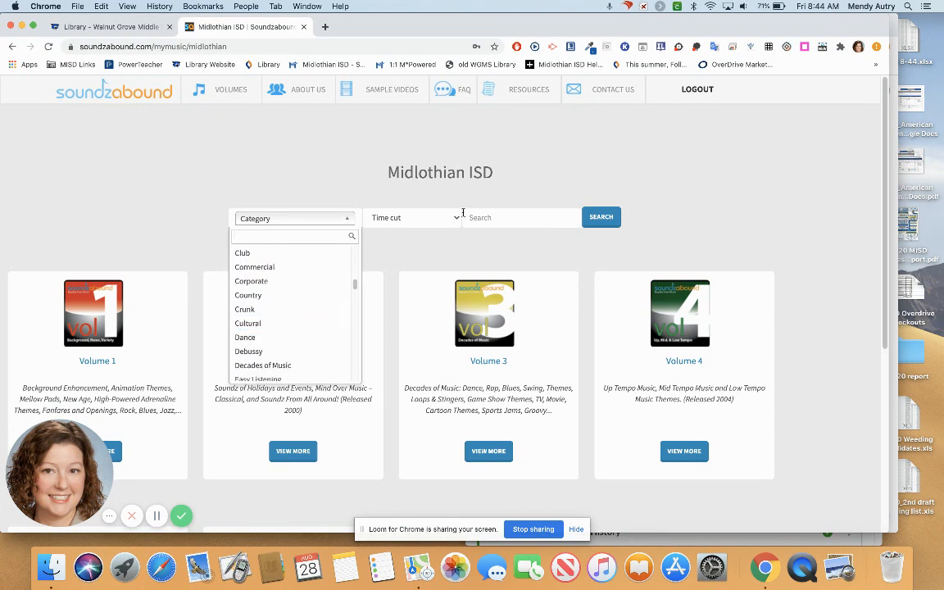
{"action": "left_click", "coordinate": [244, 337]}
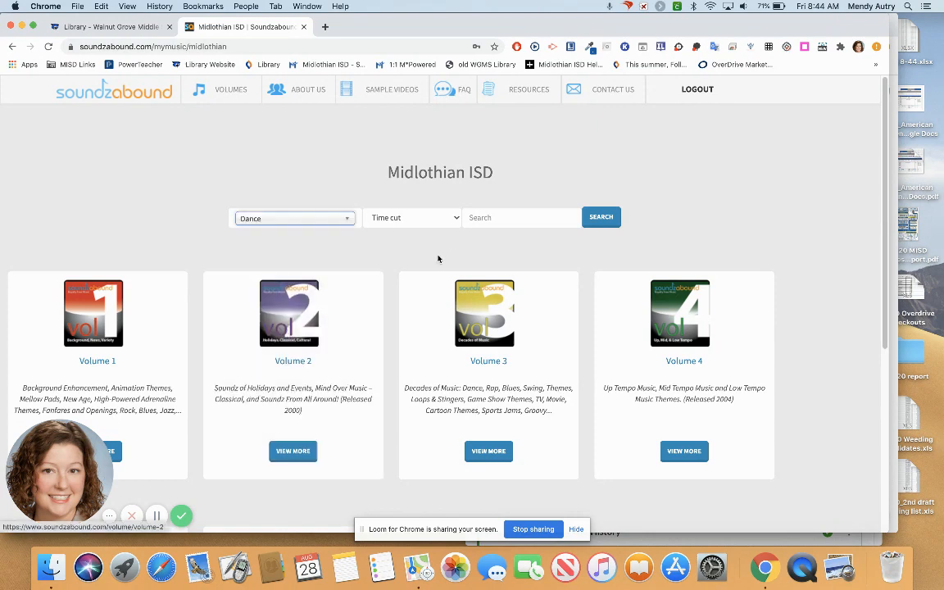
- Limit clips to 0 to 15 seconds and run the search to show Volume 5's tracks
{"action": "left_click", "coordinate": [411, 216]}
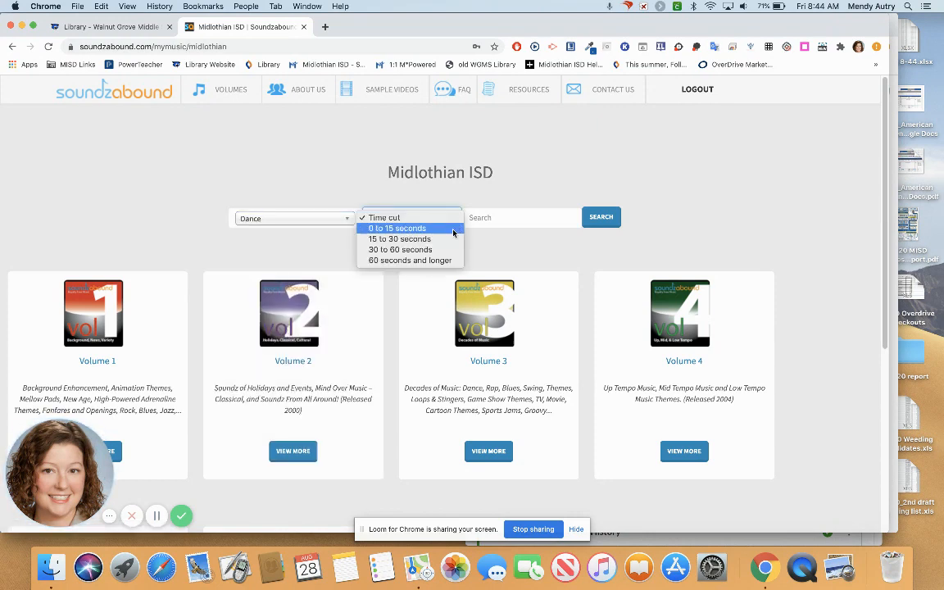
{"action": "left_click", "coordinate": [397, 228]}
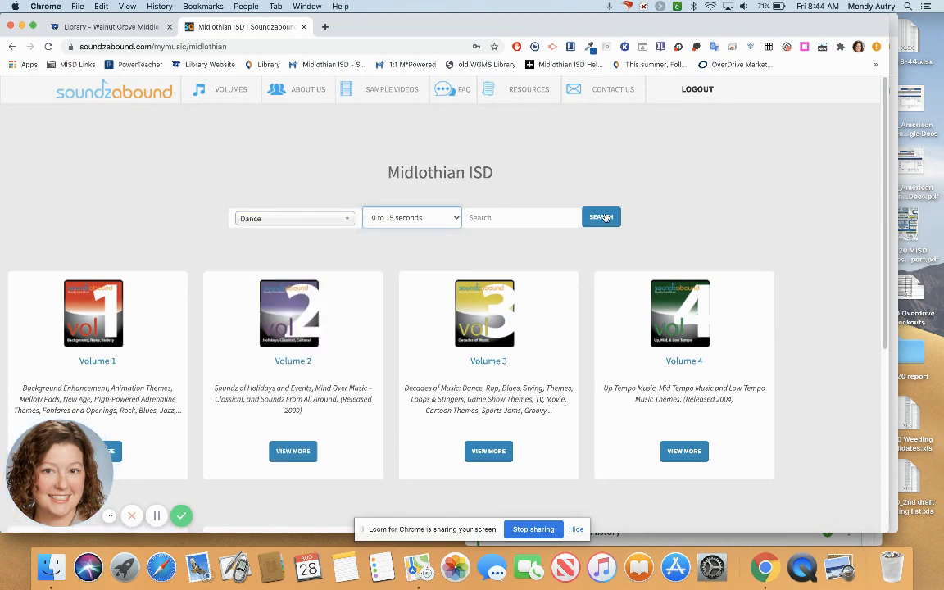
{"action": "left_click", "coordinate": [600, 216]}
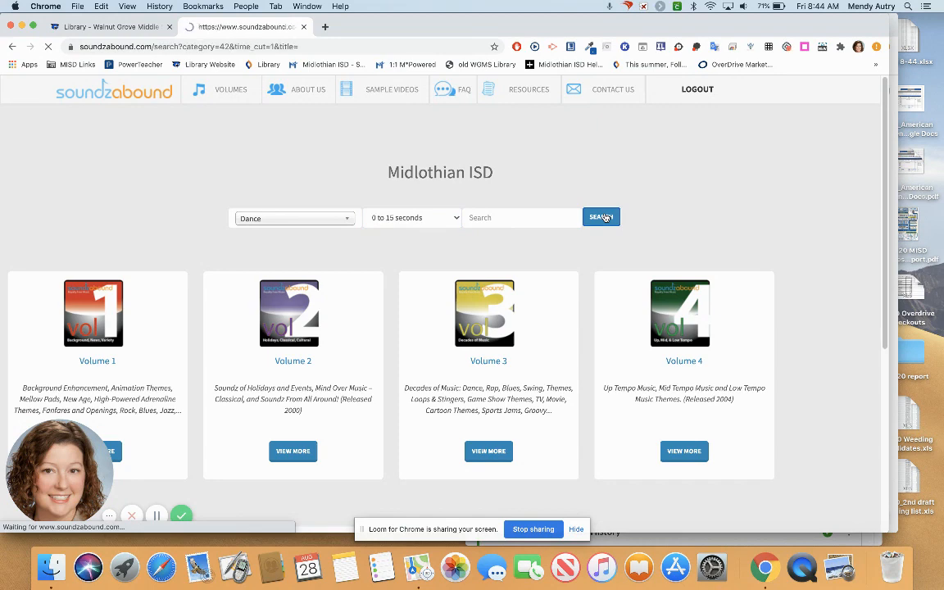
{"action": "left_click", "coordinate": [600, 216]}
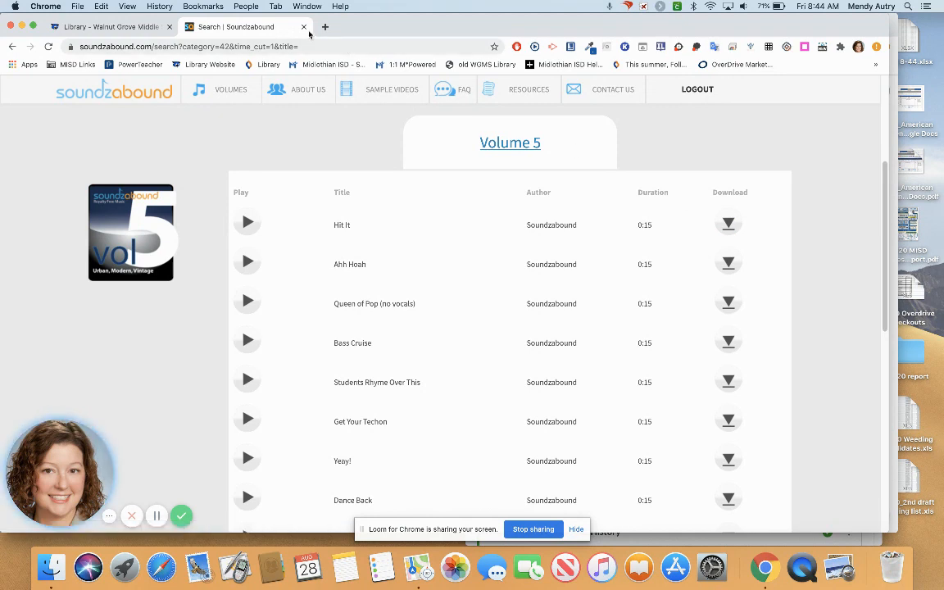
- Return to the library page and reach search.creativecommons.org from the Create resources
{"action": "left_click", "coordinate": [106, 26]}
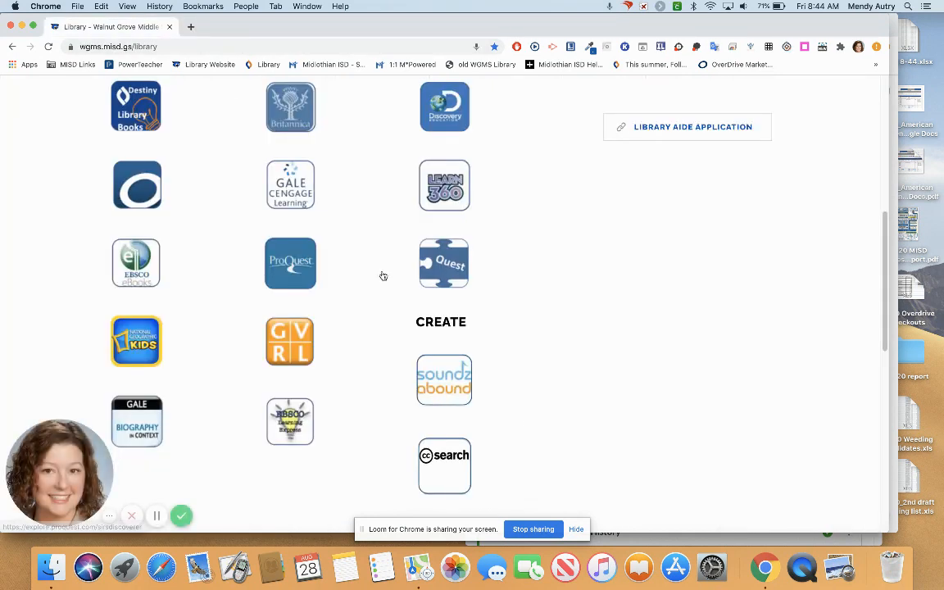
{"action": "scroll", "scroll_direction": "down", "scroll_amount": 3}
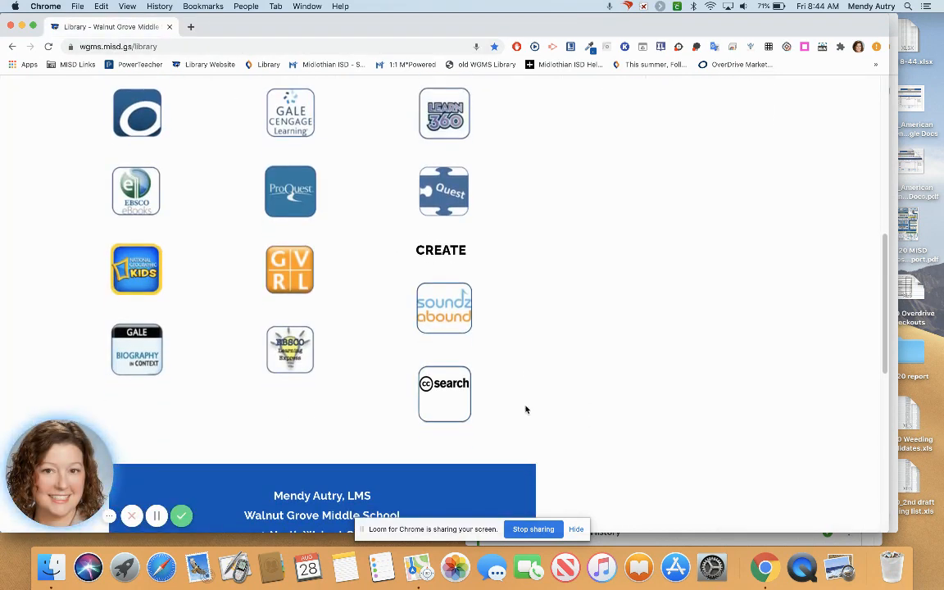
{"action": "mouse_move", "coordinate": [446, 393]}
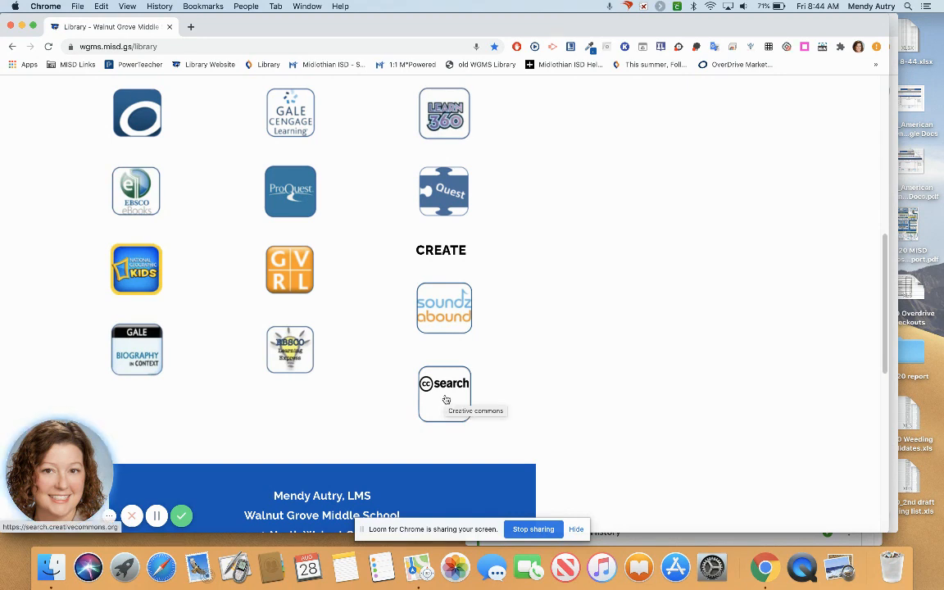
{"action": "left_click", "coordinate": [444, 393]}
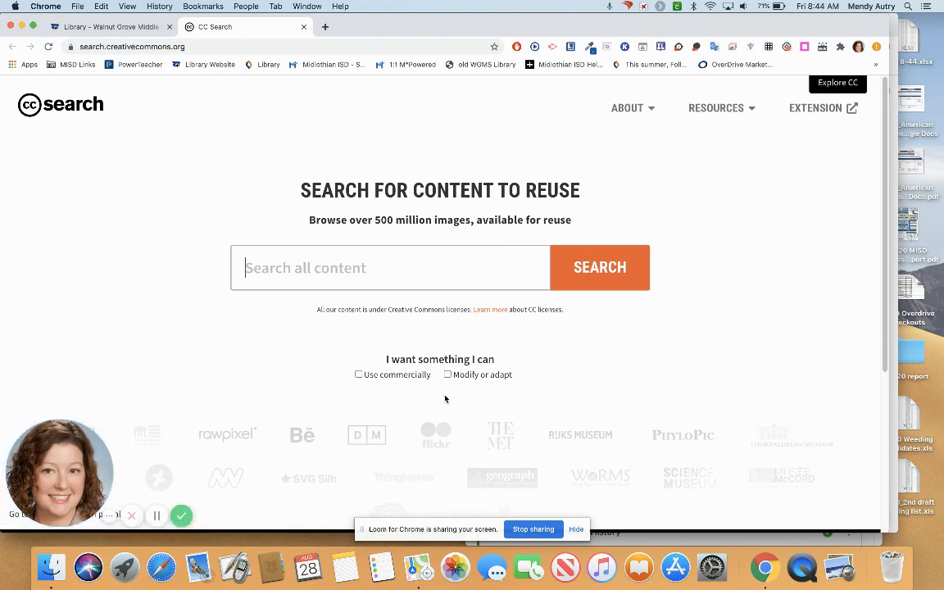
{"action": "mouse_move", "coordinate": [413, 289]}
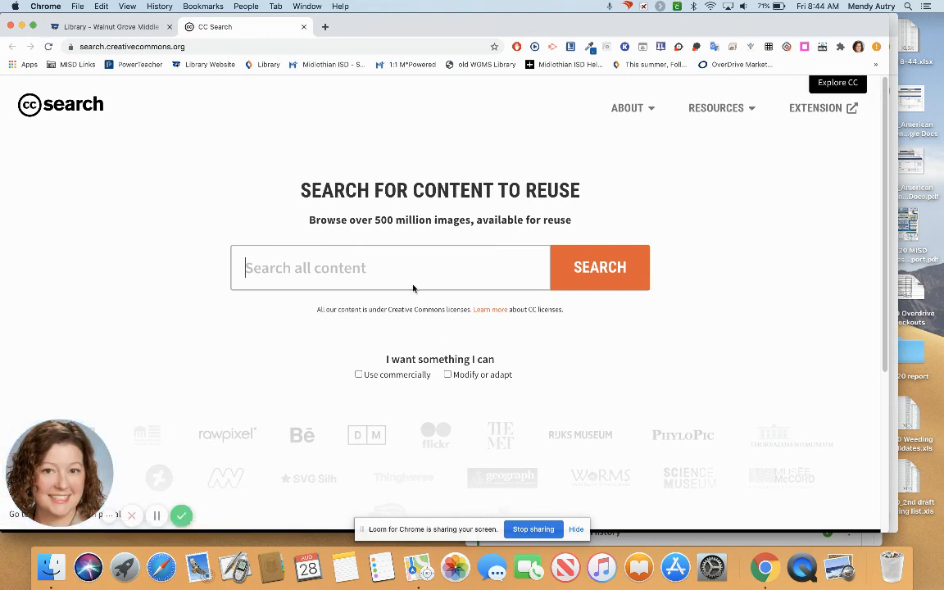
- Search CC Search for 'dog' to show openly licensed image results
{"action": "left_click", "coordinate": [390, 267]}
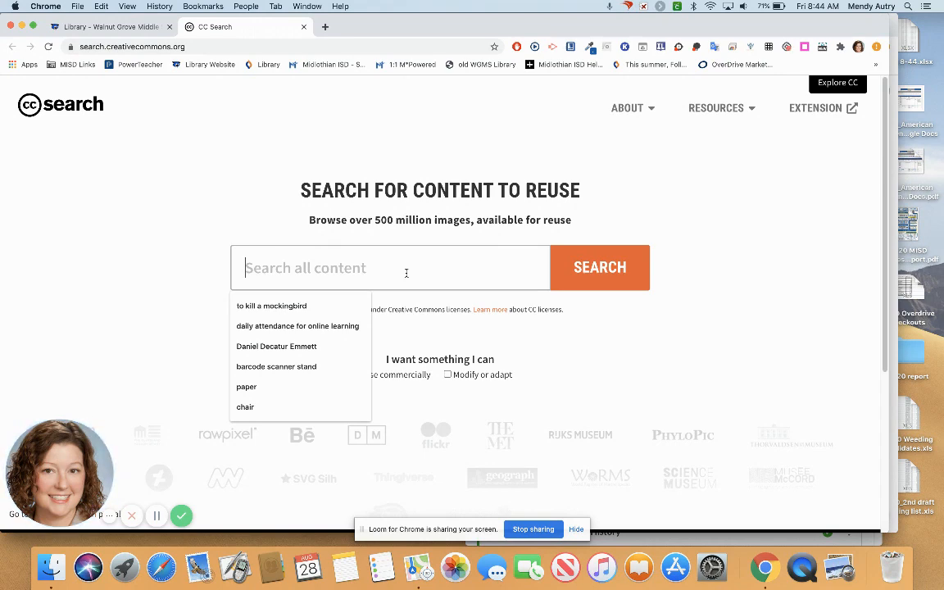
{"action": "type", "text": "dog"}
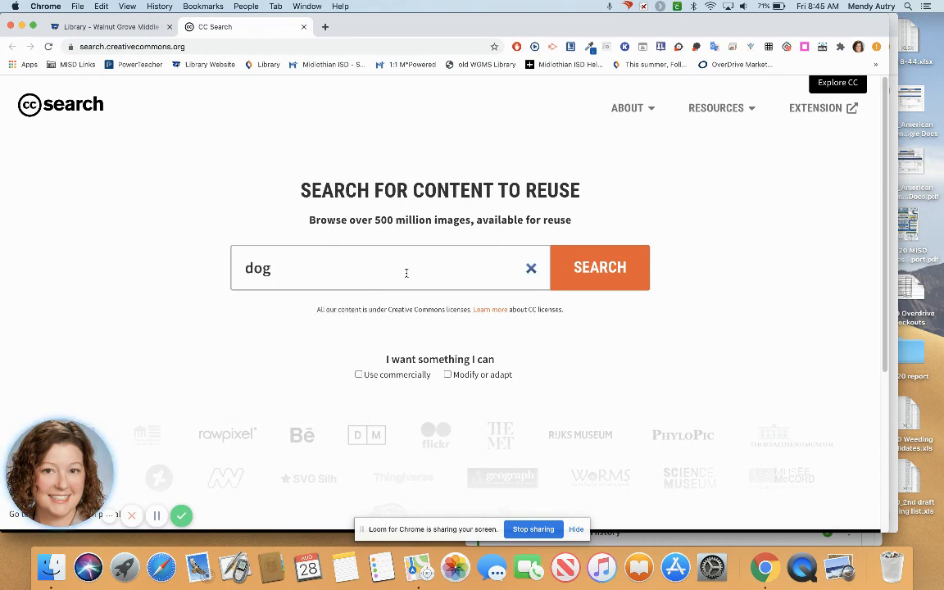
{"action": "left_click", "coordinate": [600, 267]}
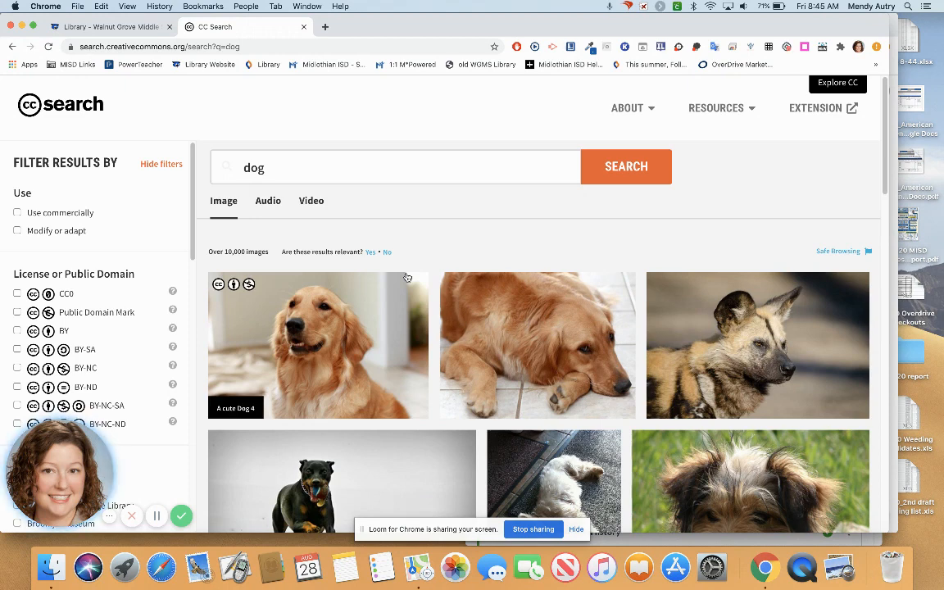
{"action": "mouse_move", "coordinate": [172, 342]}
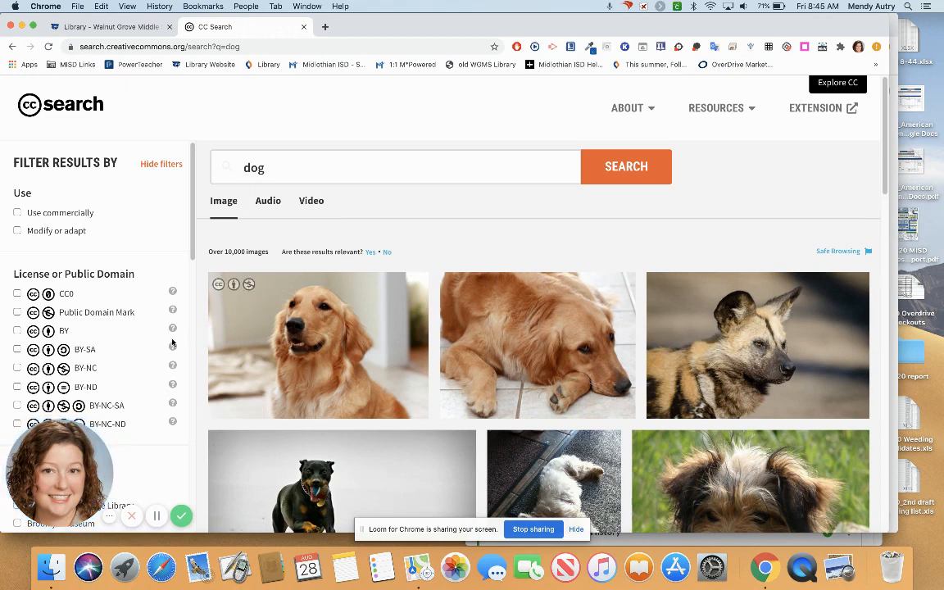
{"action": "mouse_move", "coordinate": [138, 289]}
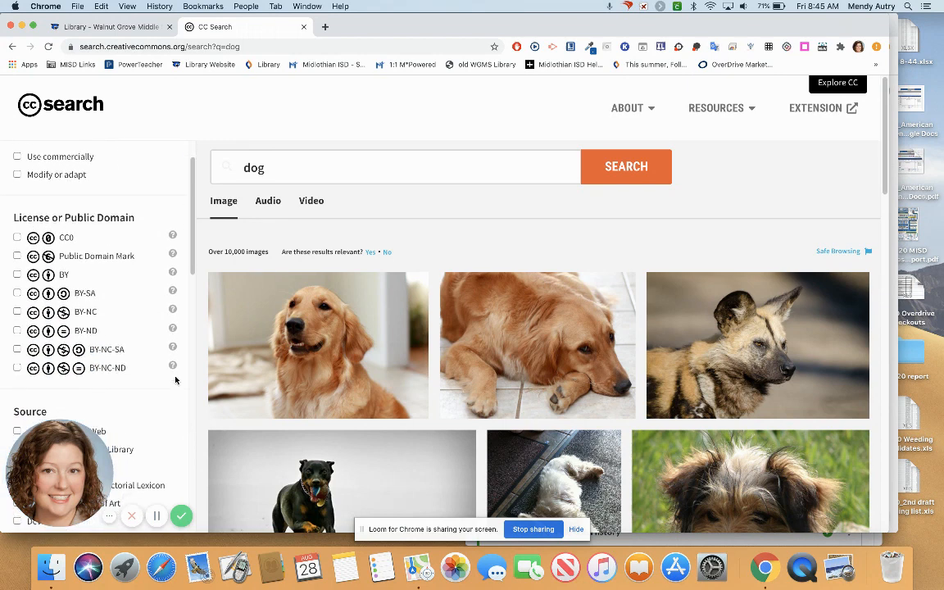
{"action": "mouse_move", "coordinate": [473, 377]}
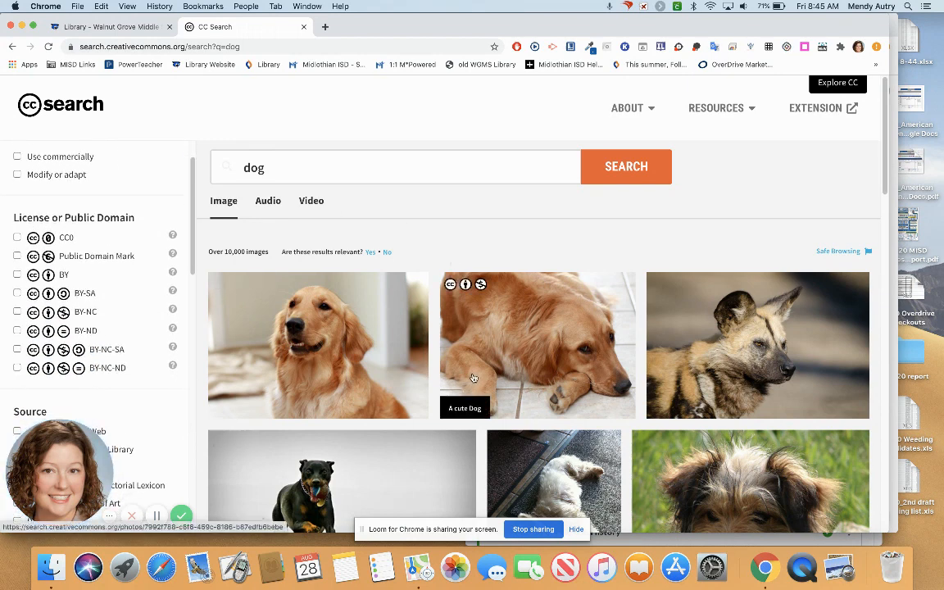
{"action": "mouse_move", "coordinate": [171, 275]}
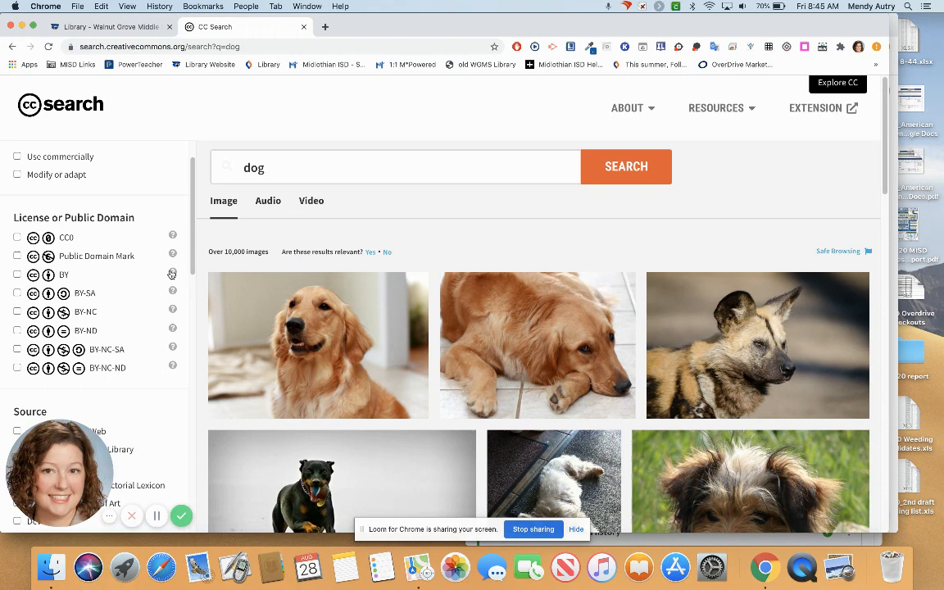
{"action": "mouse_move", "coordinate": [172, 273]}
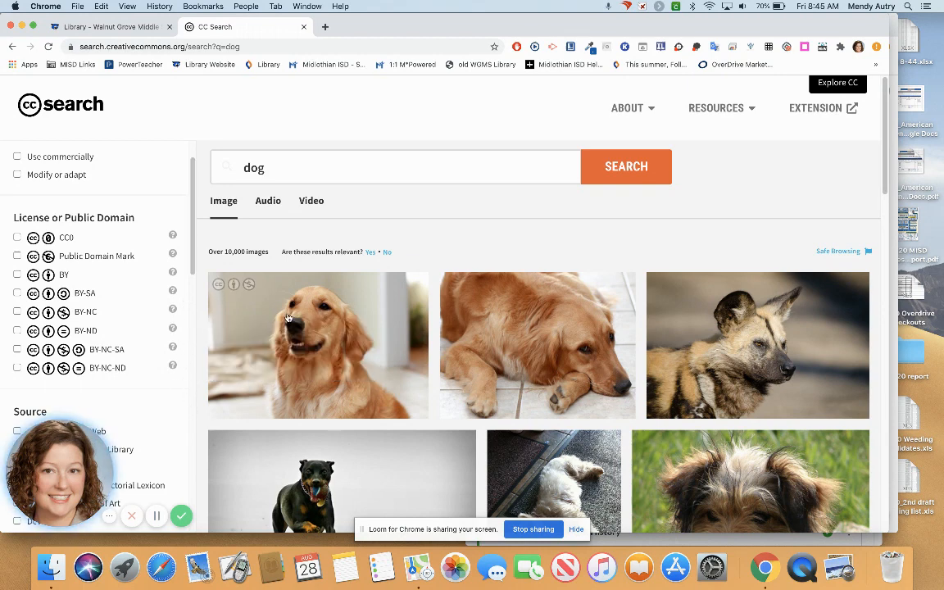
- View the first golden retriever photo and select its full Rich Text creator-credit citation
{"action": "left_click", "coordinate": [318, 345]}
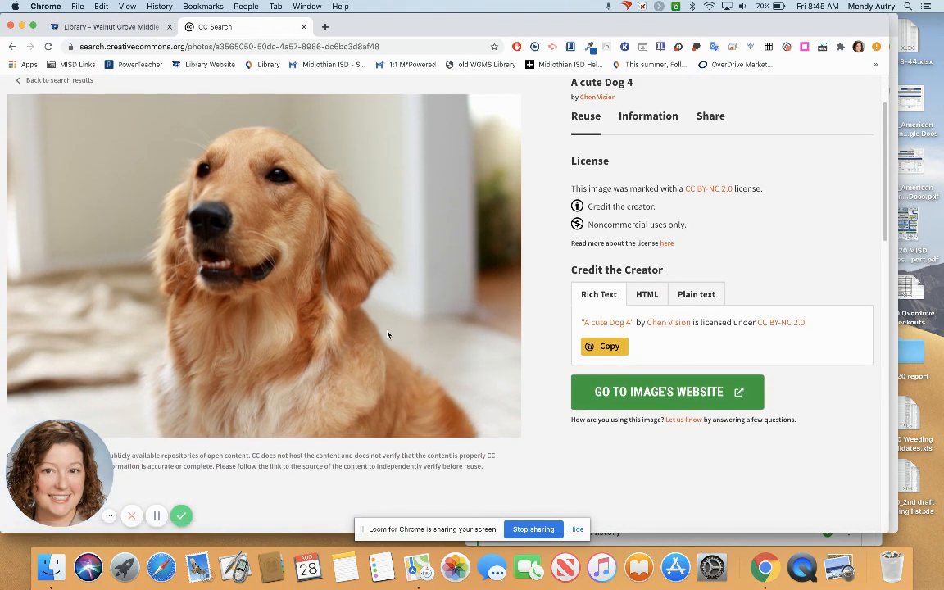
{"action": "right_click", "coordinate": [387, 334]}
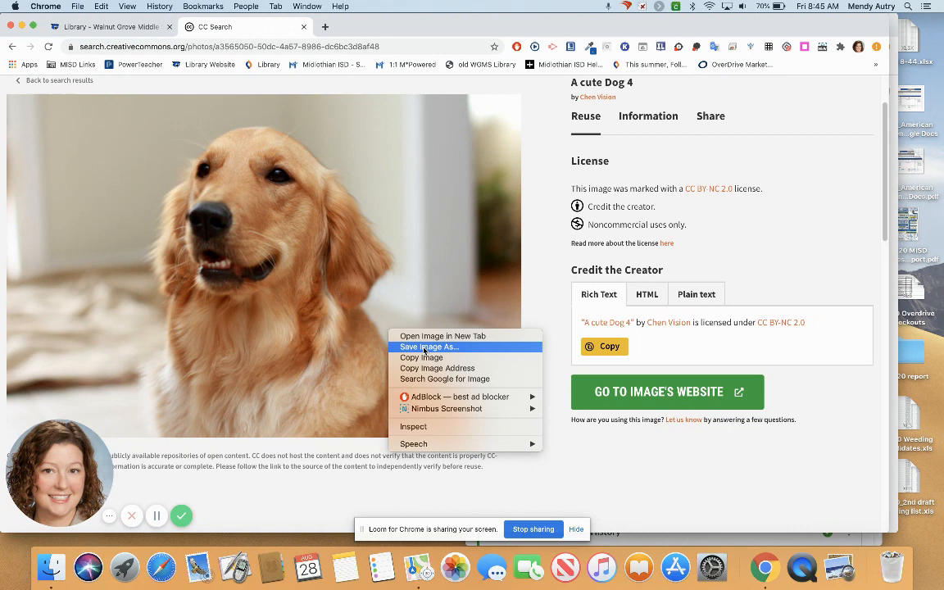
{"action": "mouse_move", "coordinate": [767, 244]}
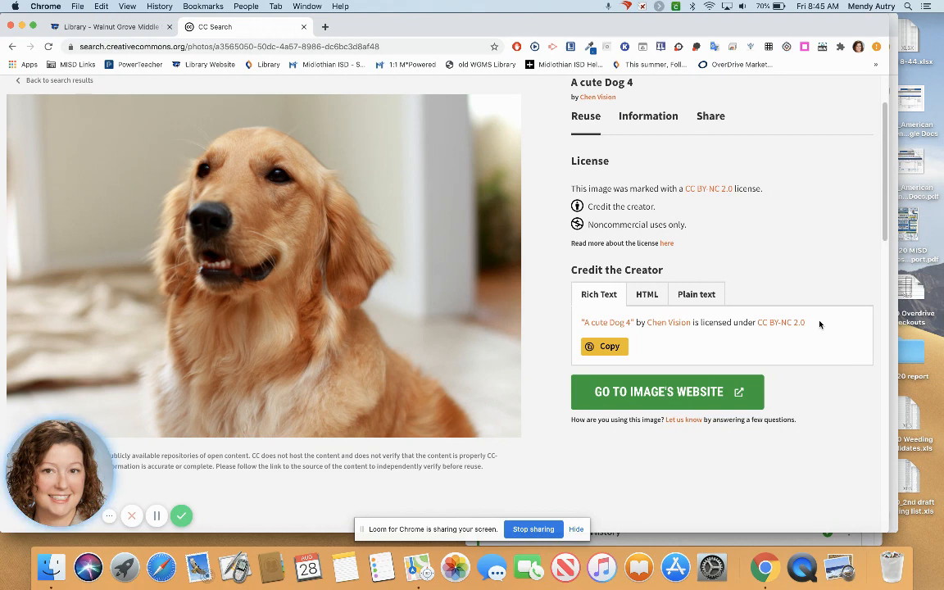
{"action": "triple_click", "coordinate": [691, 321]}
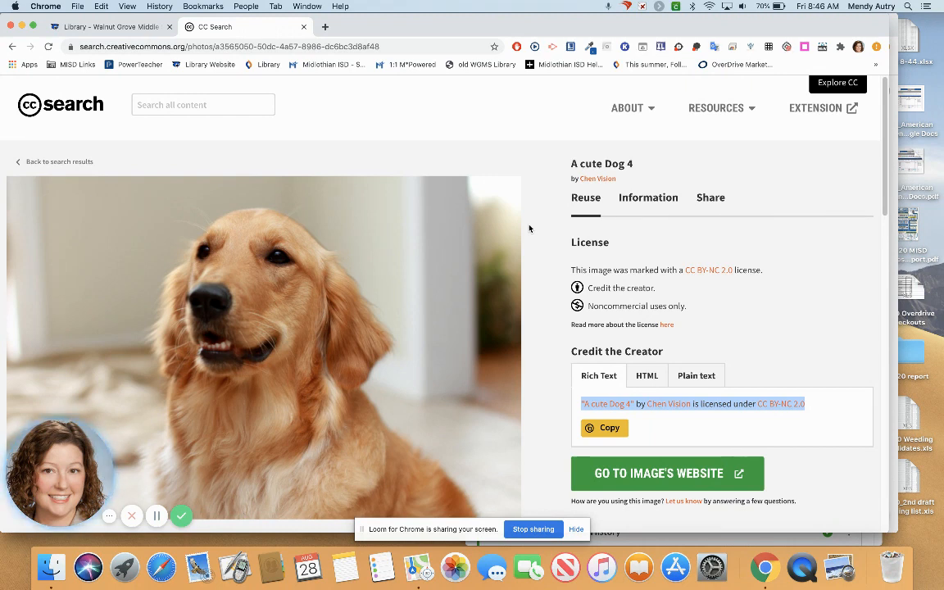
{"action": "mouse_move", "coordinate": [708, 417]}
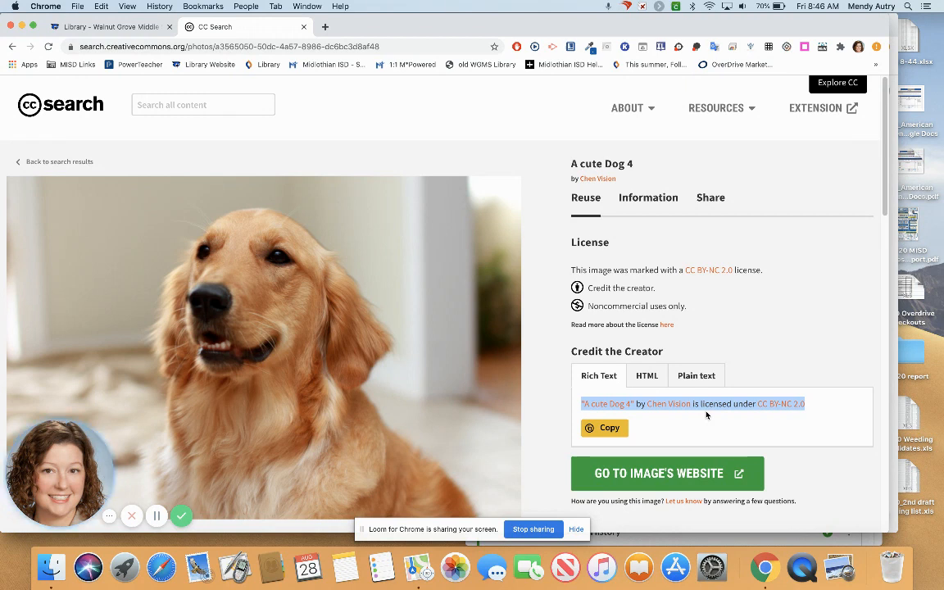
{"action": "mouse_move", "coordinate": [180, 516]}
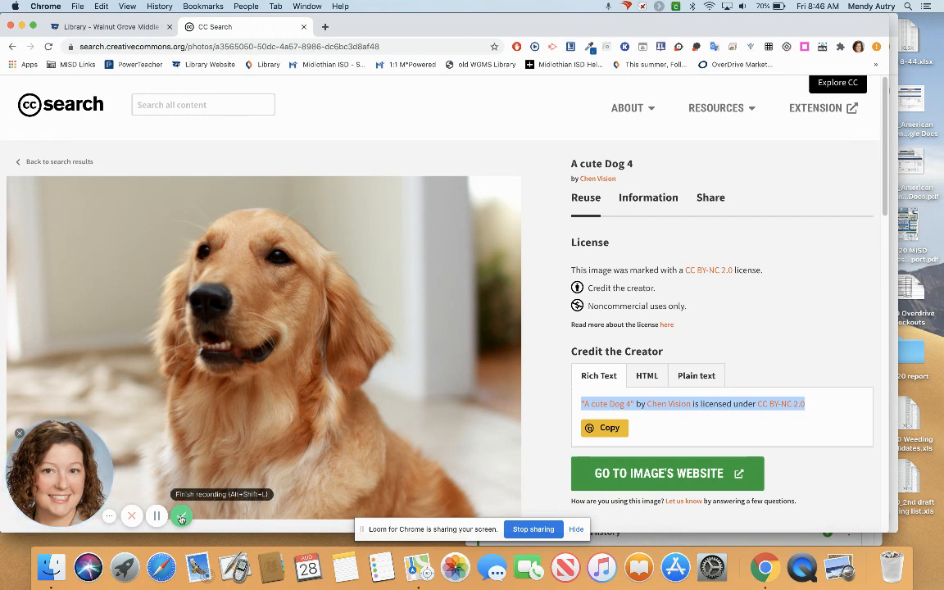